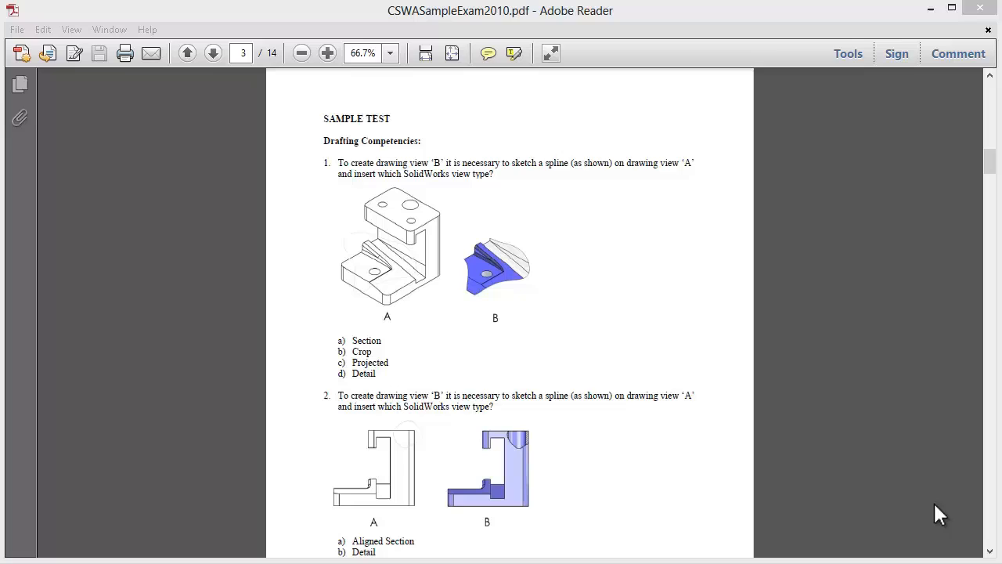
{"action": "mouse_move", "coordinate": [817, 387]}
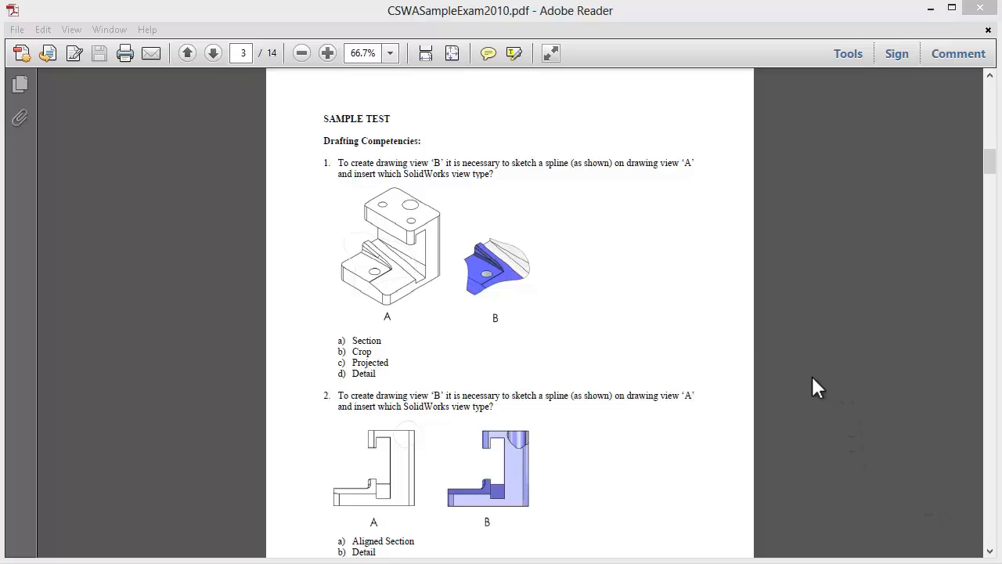
{"action": "mouse_move", "coordinate": [724, 320]}
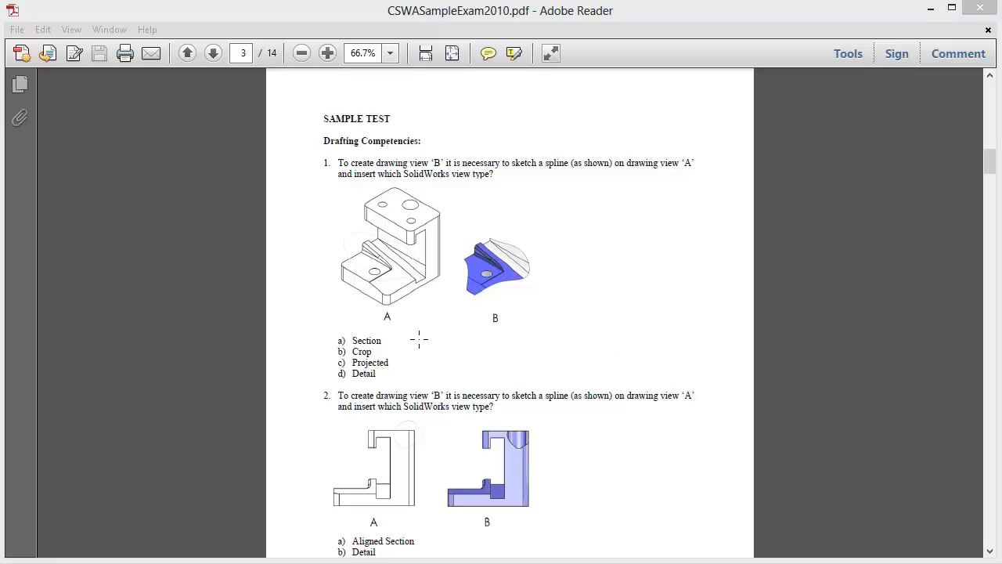
{"action": "mouse_move", "coordinate": [524, 361]}
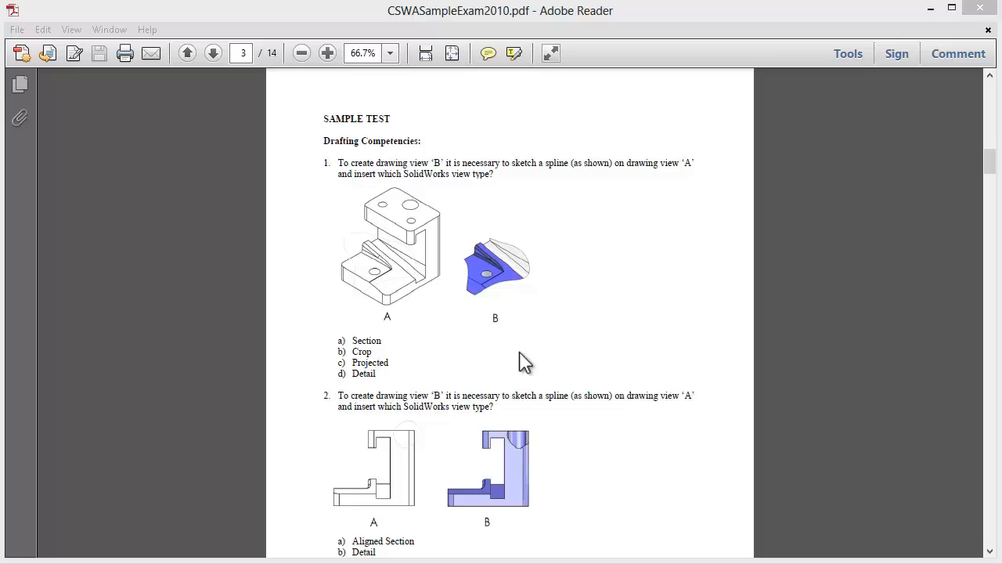
{"action": "mouse_move", "coordinate": [519, 365]}
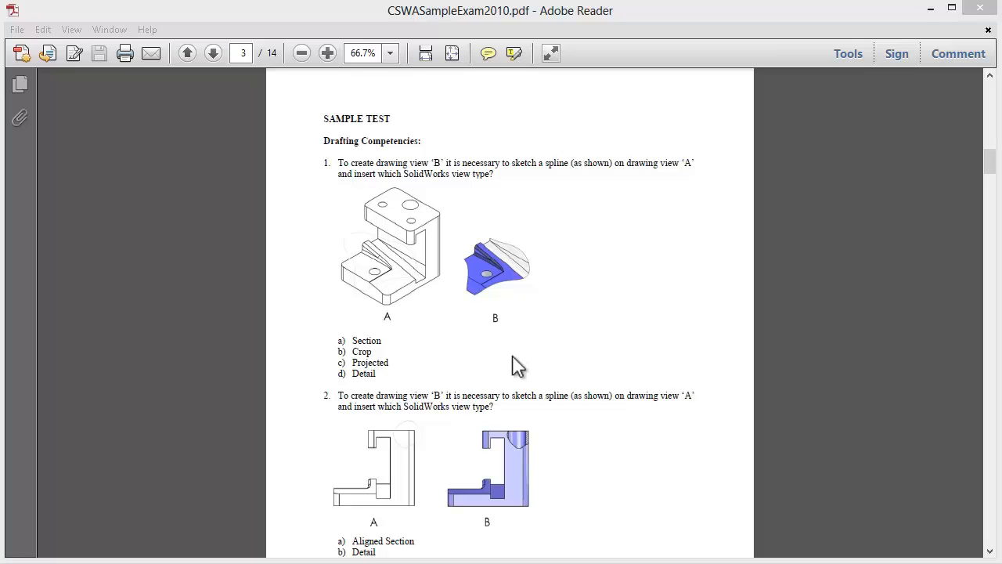
Create a new Drawing document from File > New, reaching the Sheet Format/Size options.
{"action": "scroll", "scroll_direction": "down", "scroll_amount": 3}
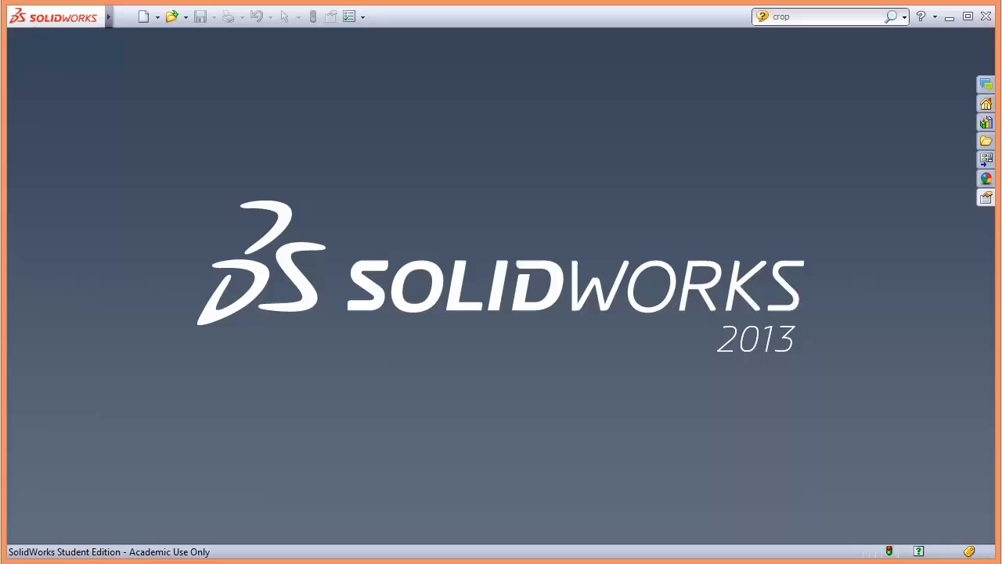
{"action": "left_click", "coordinate": [123, 17]}
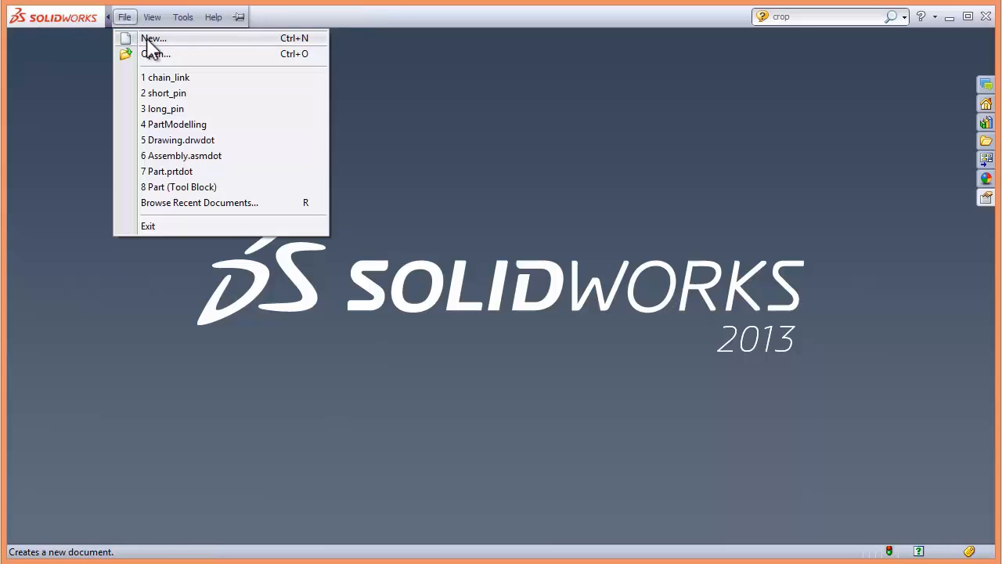
{"action": "left_click", "coordinate": [153, 38]}
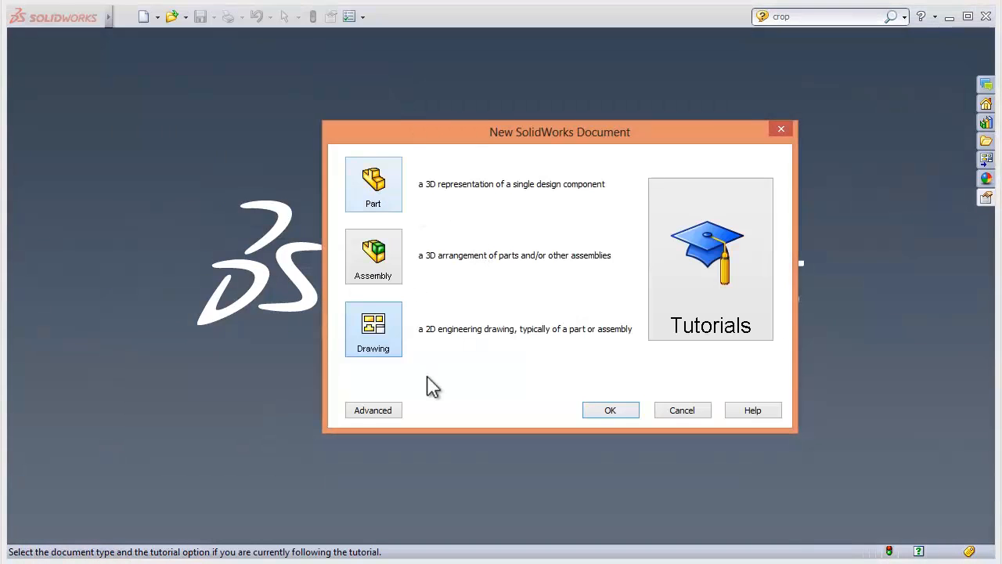
{"action": "left_click", "coordinate": [610, 410]}
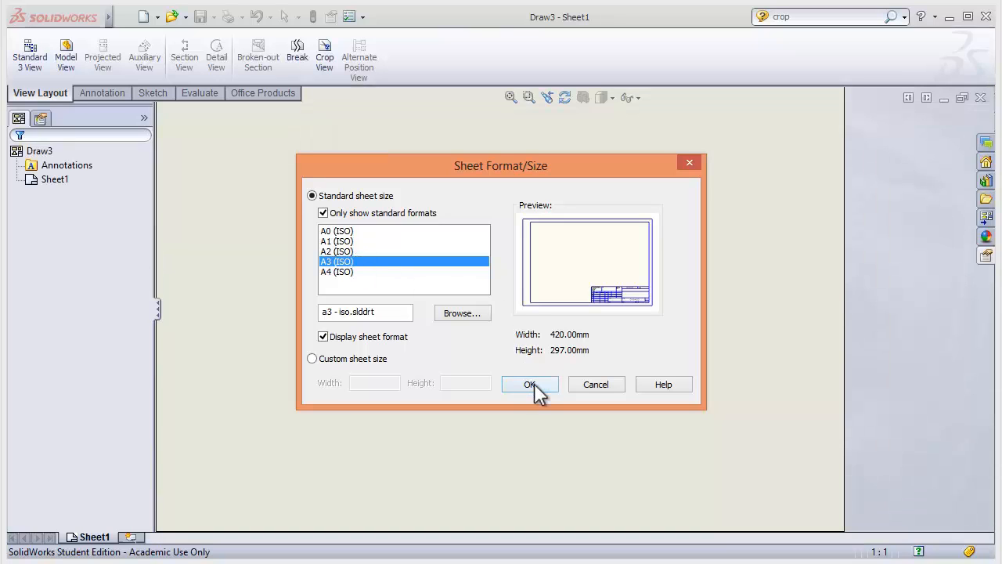
Accept the A3 (ISO) sheet and insert the chain_link part as an isometric model view.
{"action": "left_click", "coordinate": [530, 384]}
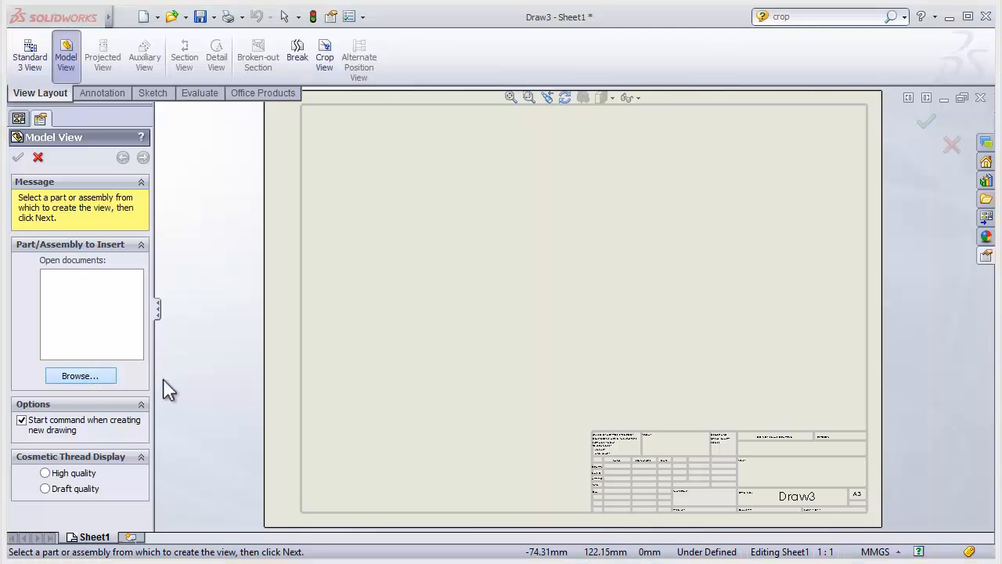
{"action": "left_click", "coordinate": [80, 375]}
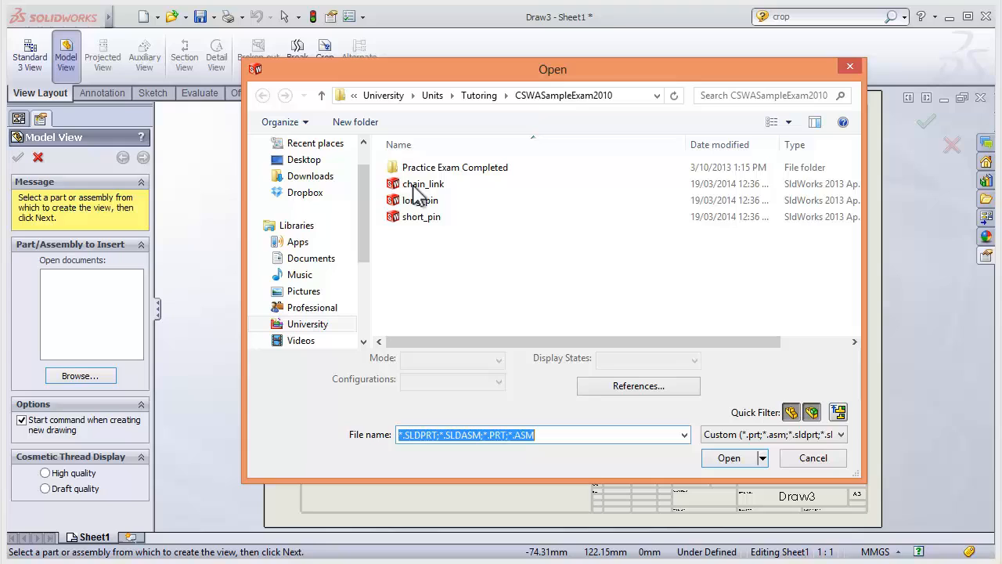
{"action": "left_click", "coordinate": [423, 183]}
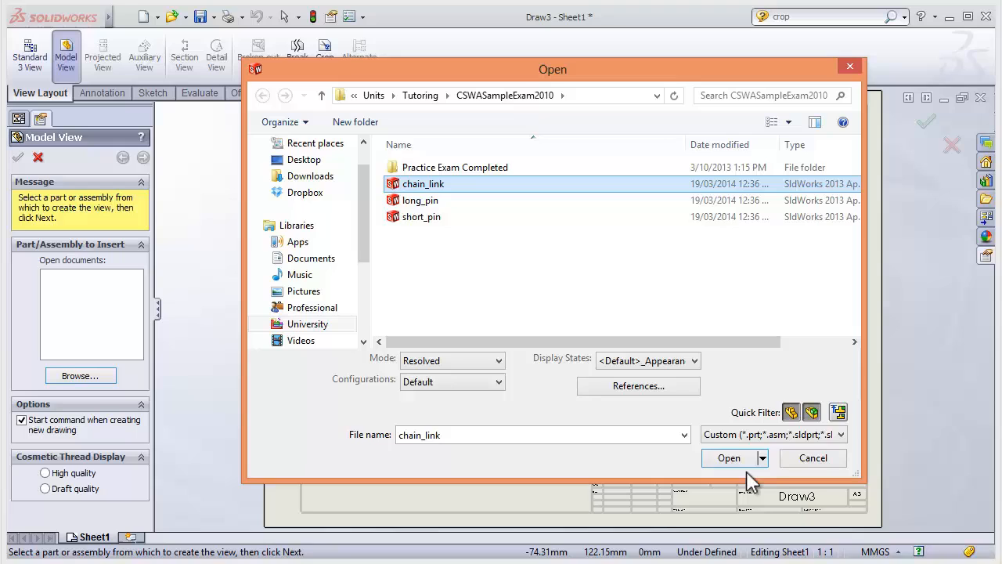
{"action": "left_click", "coordinate": [729, 457]}
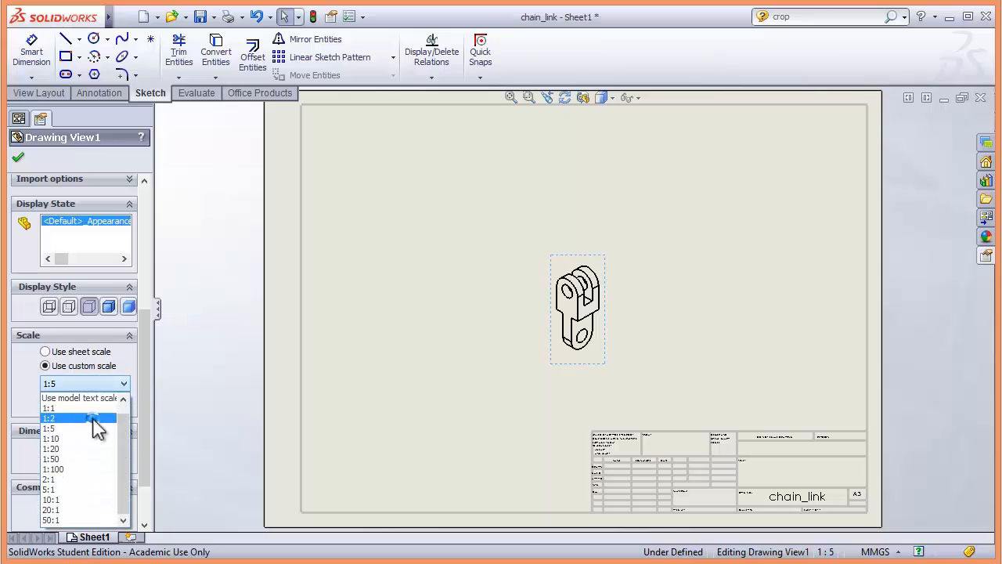
Set the chain_link view to a custom 1:2 scale and return to the View Layout tools.
{"action": "left_click", "coordinate": [48, 417]}
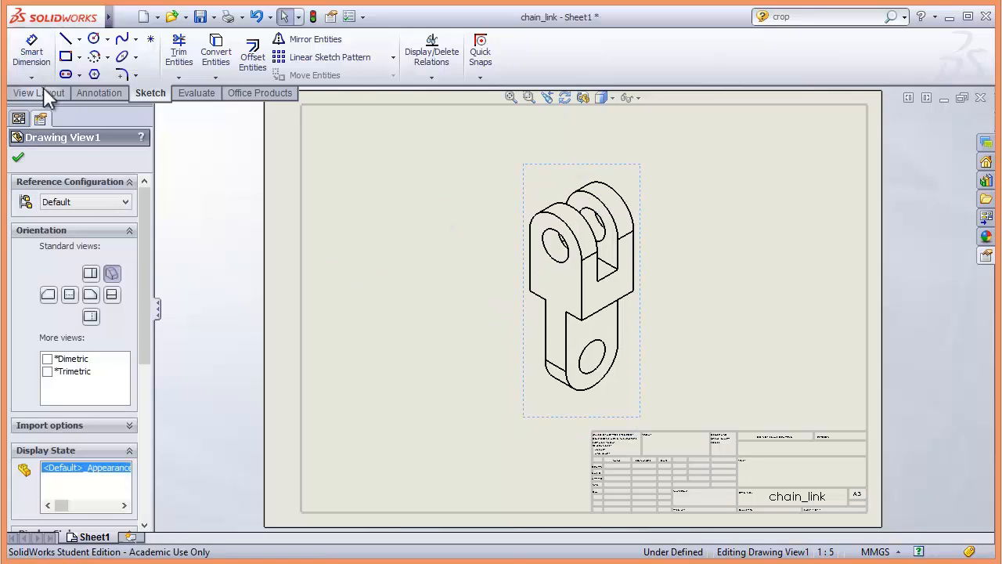
{"action": "left_click", "coordinate": [40, 92]}
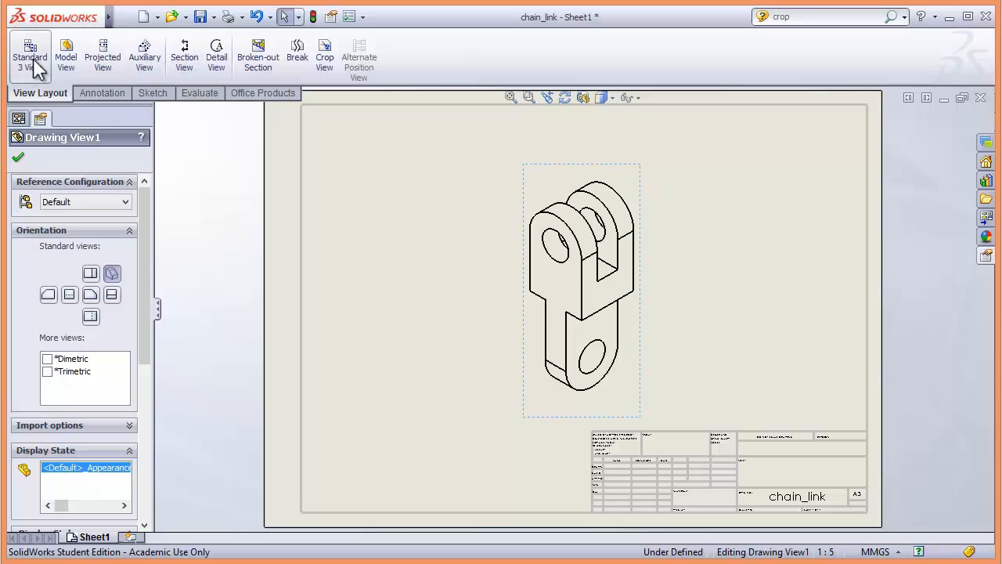
{"action": "mouse_move", "coordinate": [238, 76]}
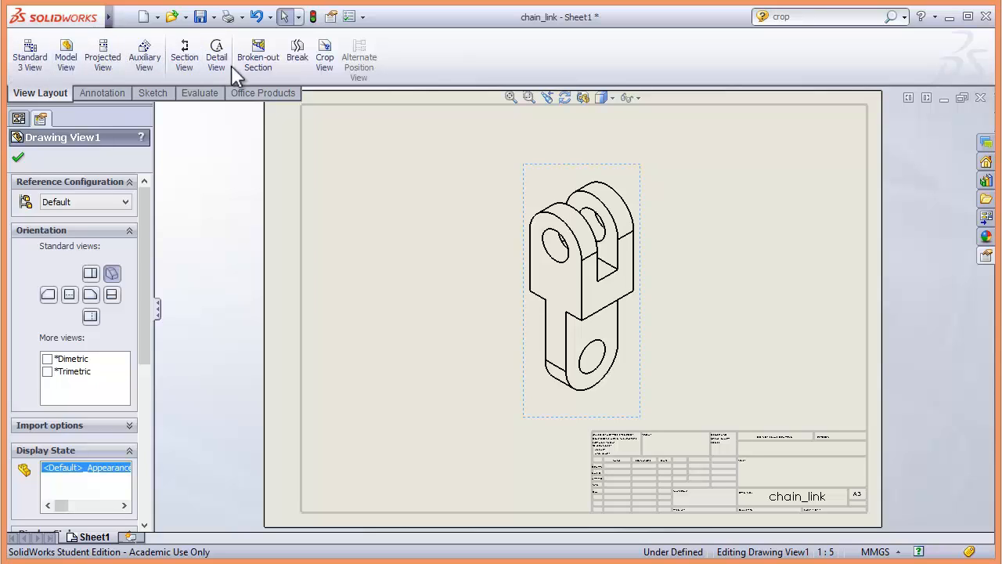
{"action": "mouse_move", "coordinate": [324, 55]}
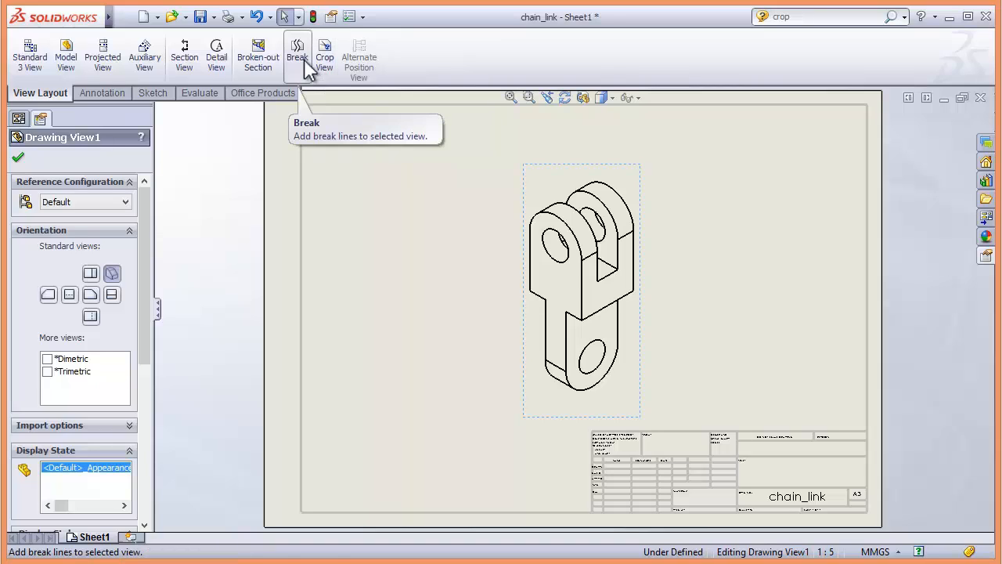
{"action": "mouse_move", "coordinate": [247, 66]}
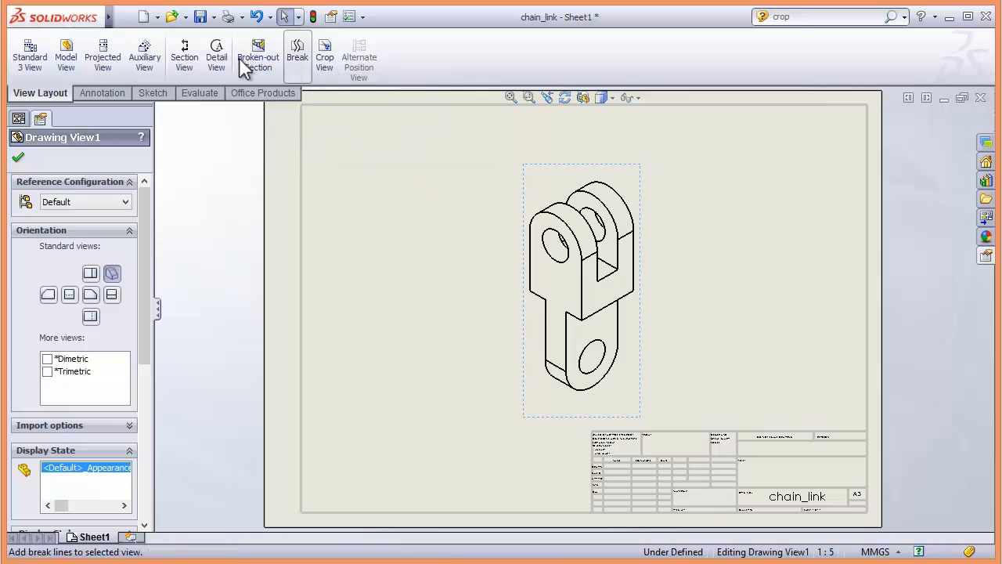
{"action": "mouse_move", "coordinate": [144, 51]}
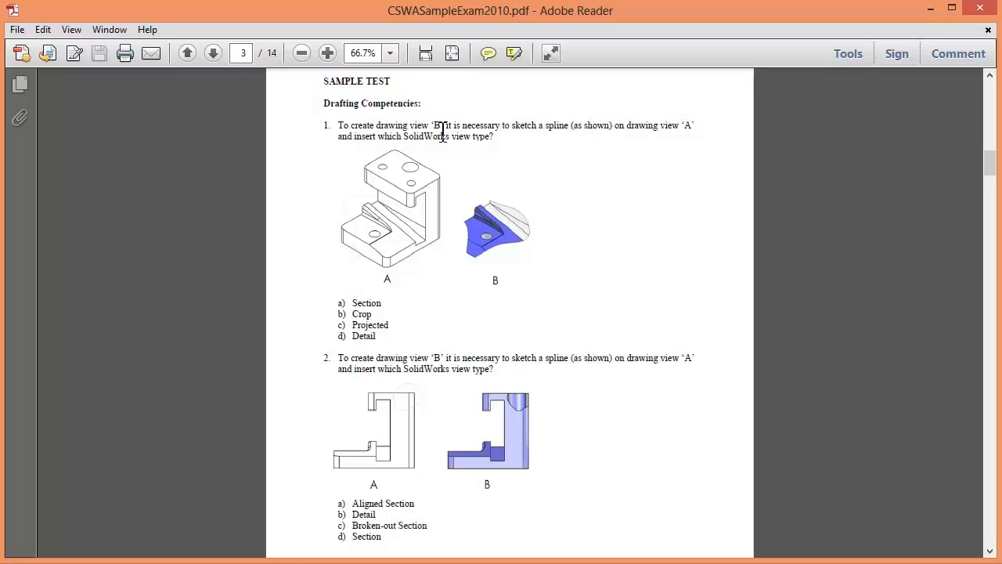
{"action": "mouse_move", "coordinate": [516, 223]}
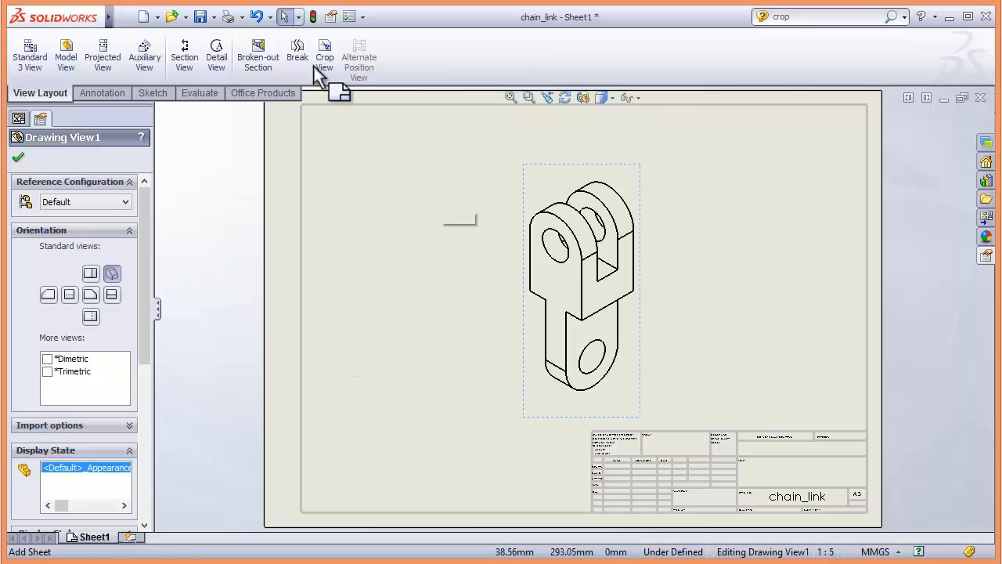
{"action": "mouse_move", "coordinate": [324, 53]}
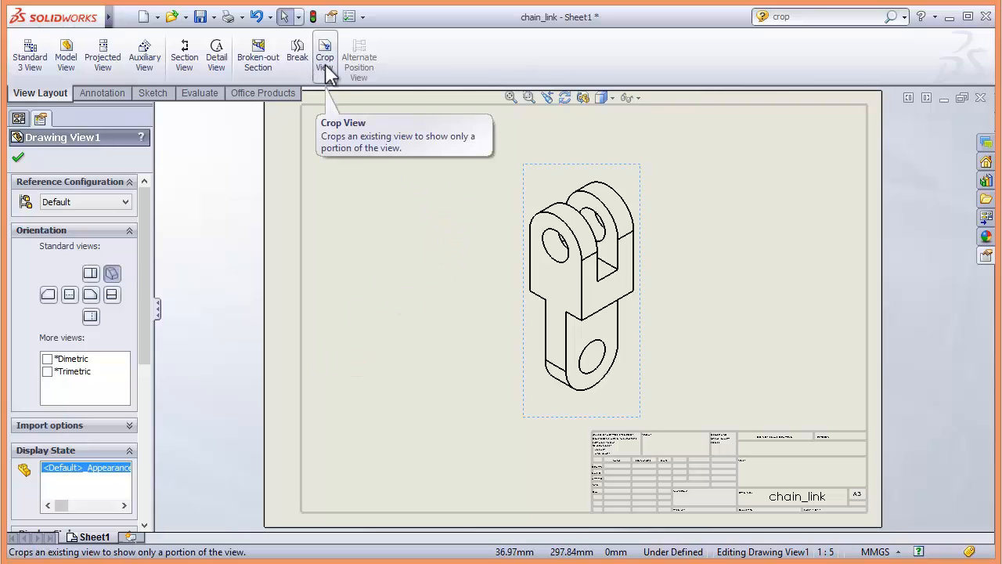
Start Crop View and draw a closed spline profile around the middle of the chain_link view.
{"action": "left_click", "coordinate": [324, 53]}
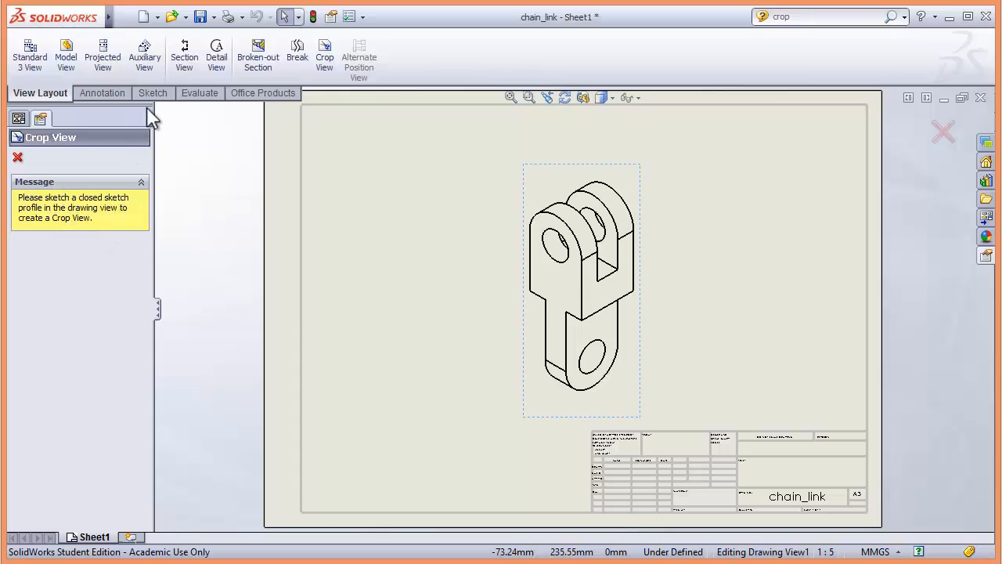
{"action": "left_click", "coordinate": [152, 93]}
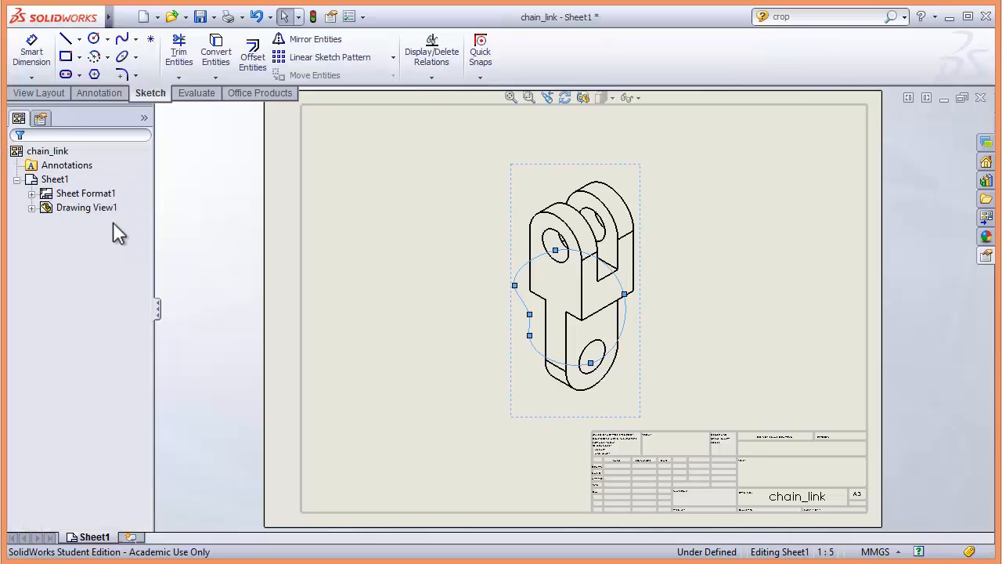
{"action": "left_click", "coordinate": [86, 208]}
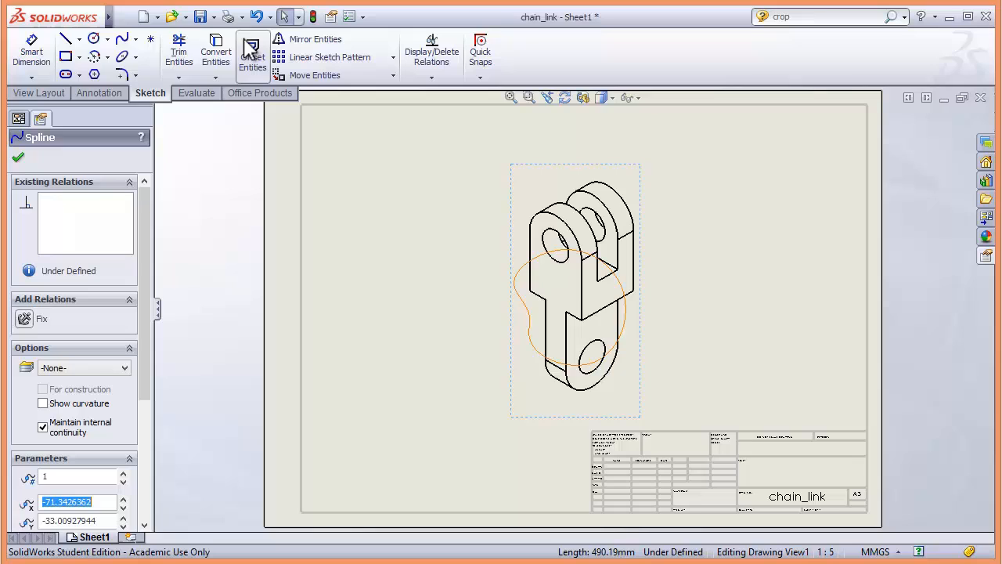
{"action": "left_click", "coordinate": [41, 92]}
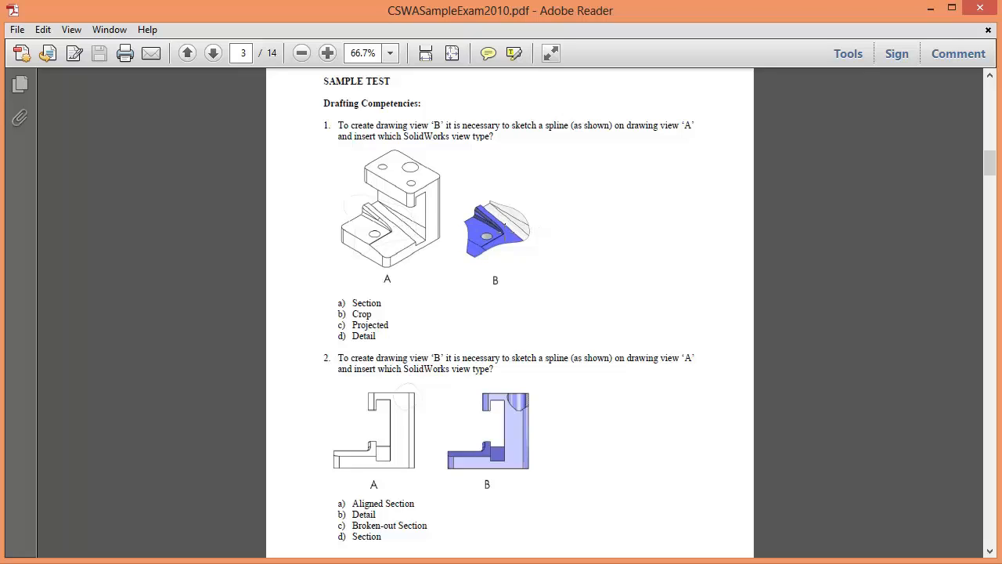
{"action": "mouse_move", "coordinate": [461, 299]}
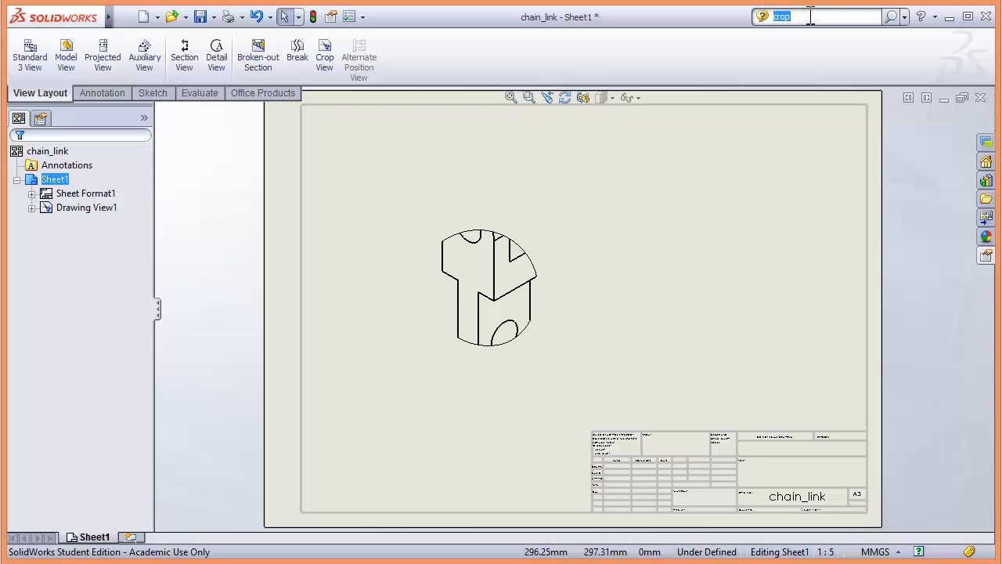
{"action": "mouse_move", "coordinate": [812, 16]}
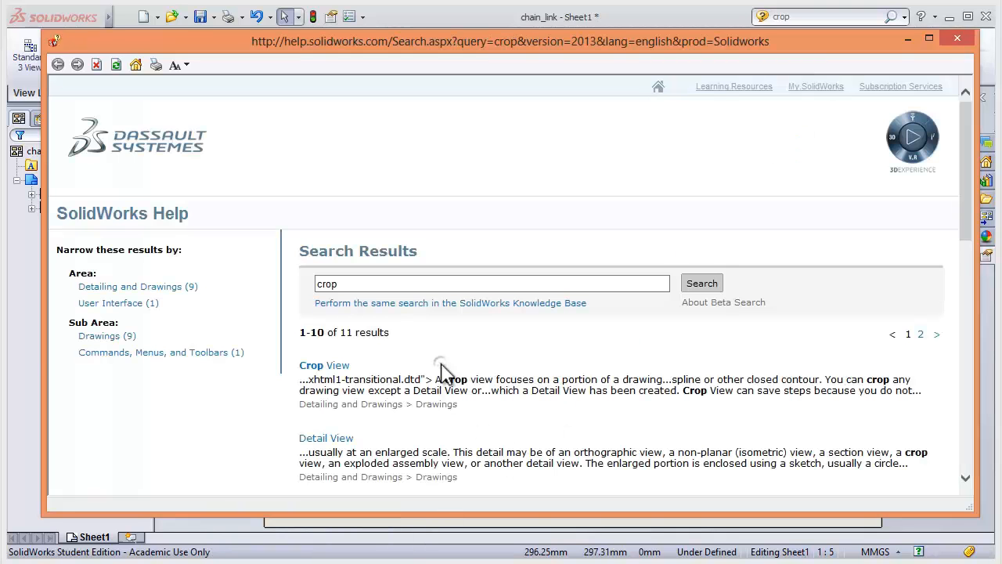
Read the Crop View help topic's 'Cropping a View' steps, then return to the sample exam PDF.
{"action": "left_click", "coordinate": [324, 364]}
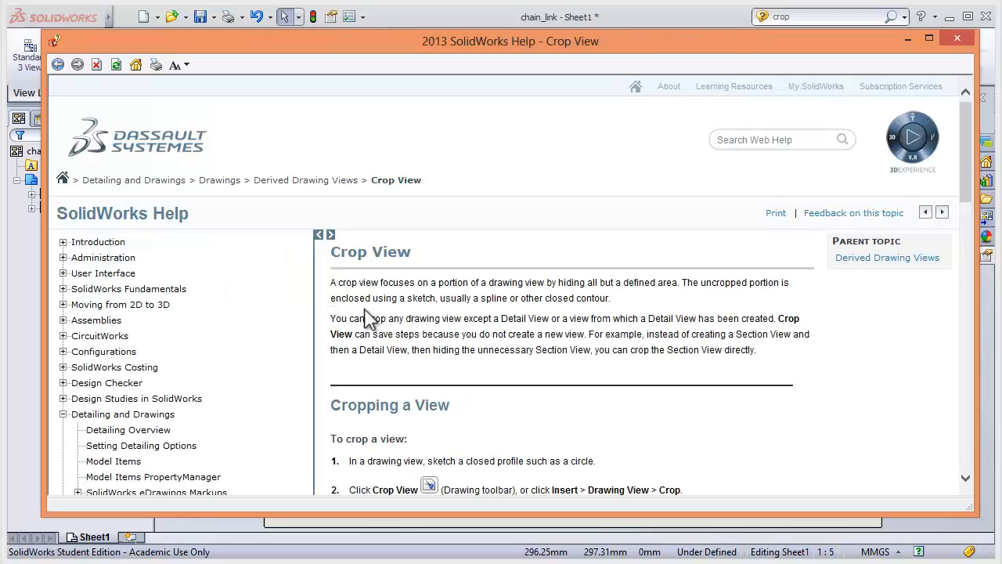
{"action": "scroll", "scroll_direction": "down", "scroll_amount": 3}
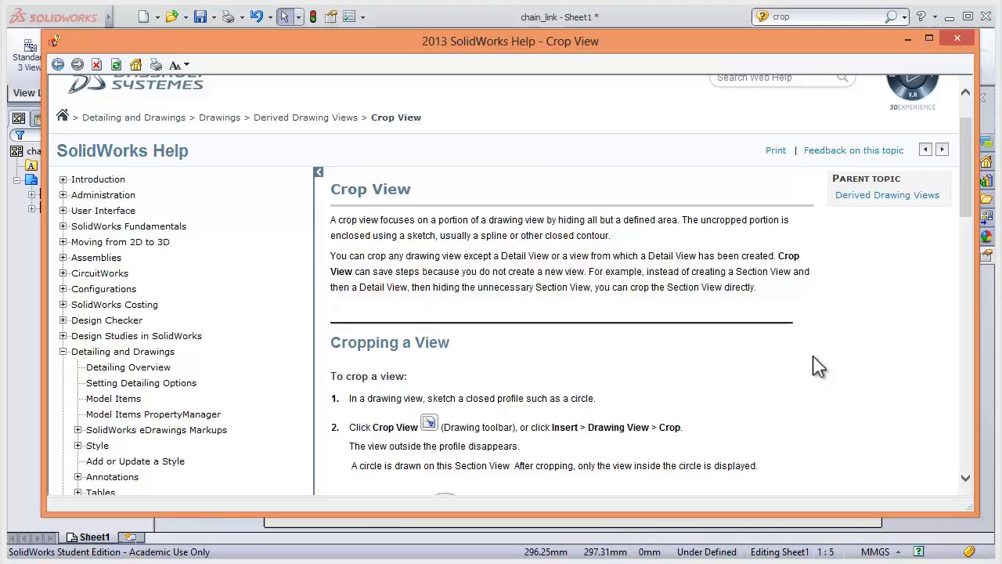
{"action": "scroll", "scroll_direction": "down", "scroll_amount": 3}
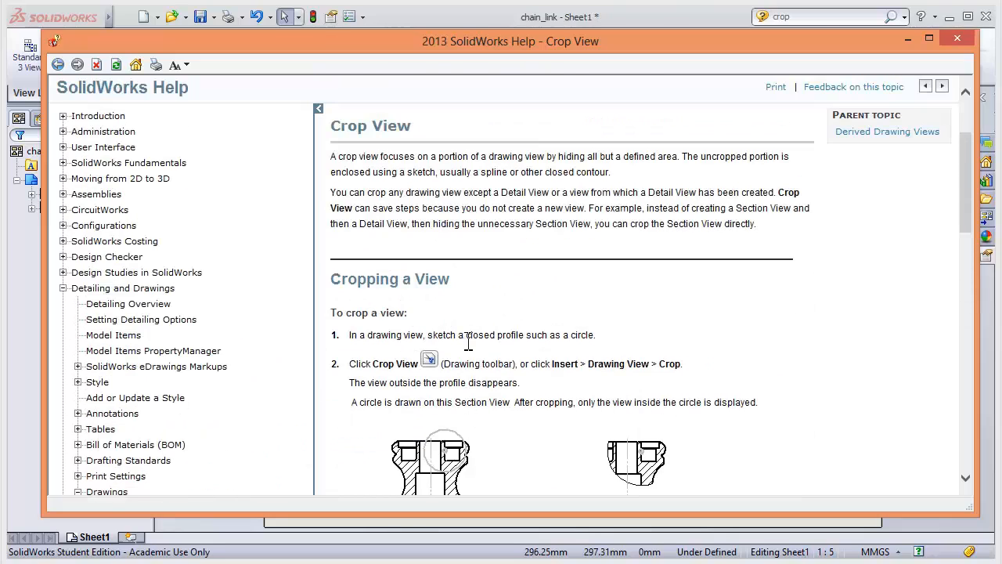
{"action": "left_click", "coordinate": [139, 411]}
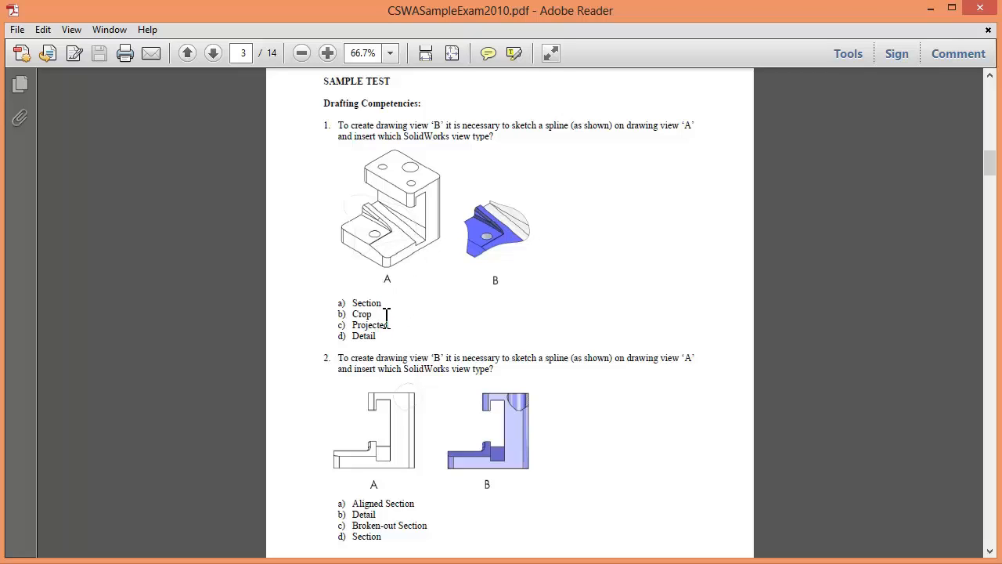
Scroll the PDF to show question 2 with its four section-type answer choices.
{"action": "scroll", "scroll_direction": "down", "scroll_amount": 3}
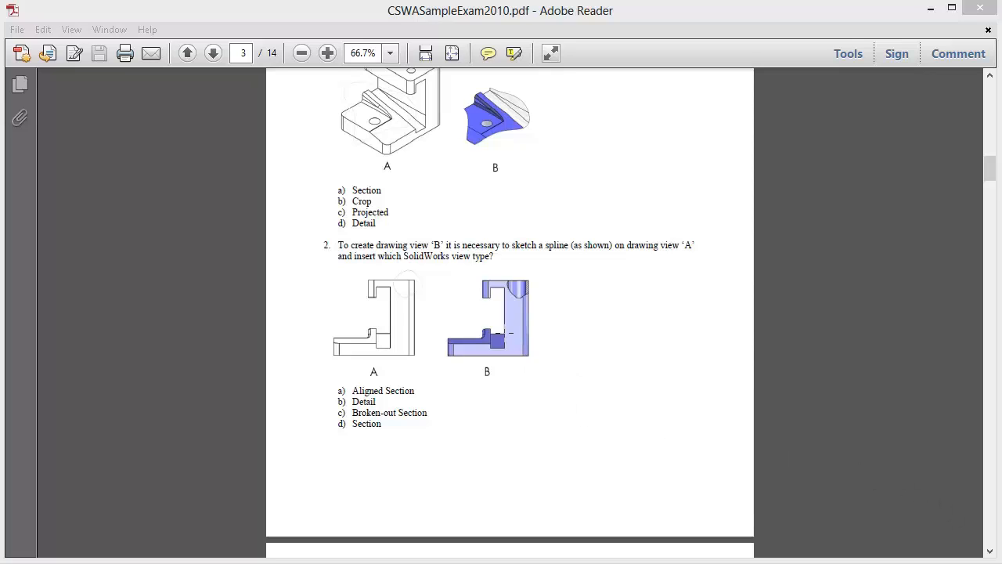
{"action": "mouse_move", "coordinate": [411, 399]}
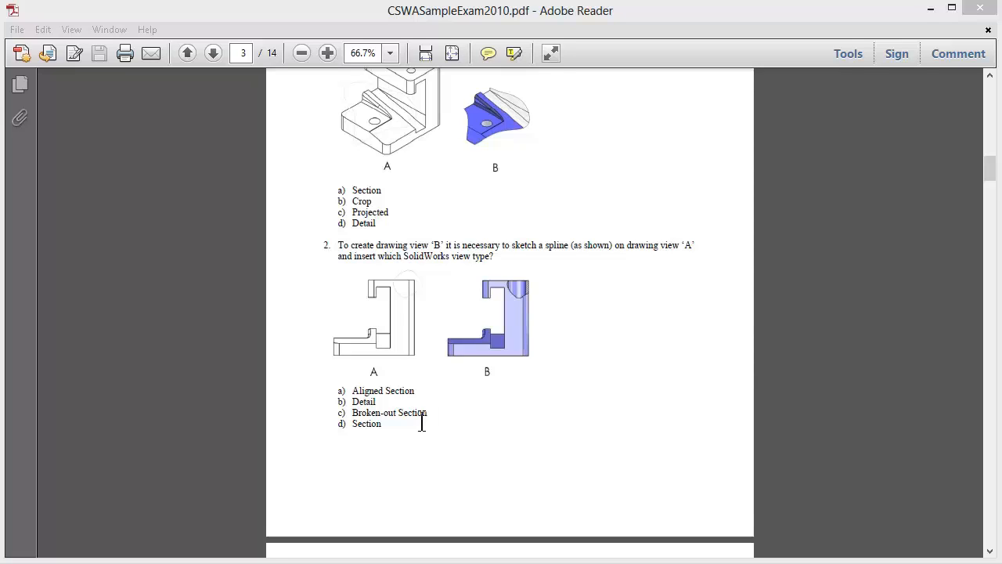
{"action": "mouse_move", "coordinate": [436, 415]}
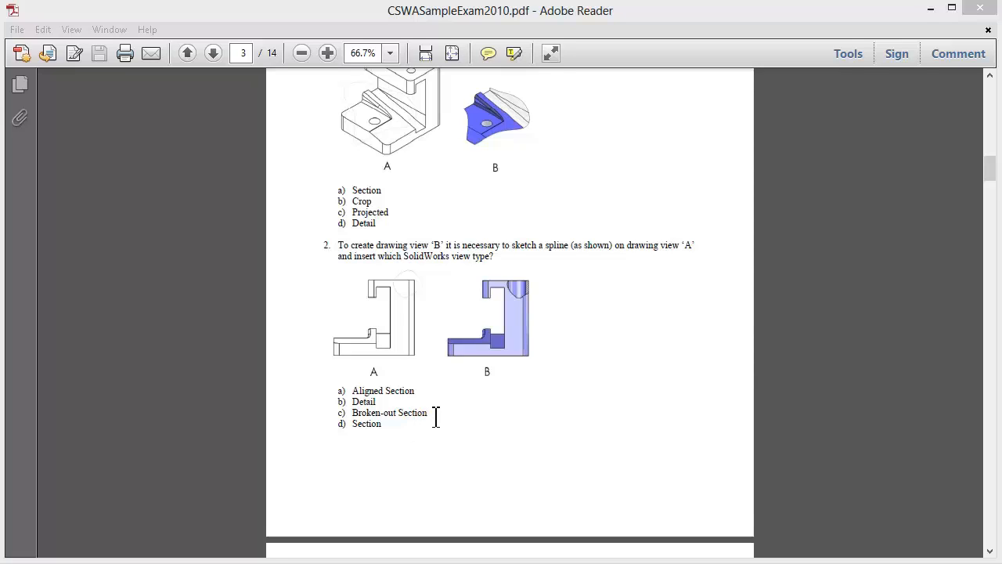
{"action": "mouse_move", "coordinate": [433, 421]}
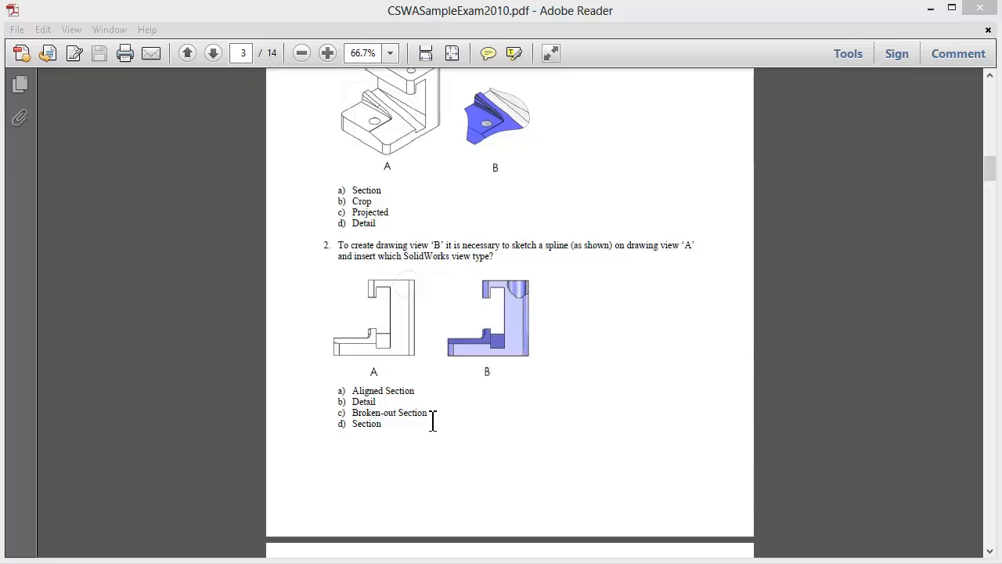
{"action": "mouse_move", "coordinate": [418, 394]}
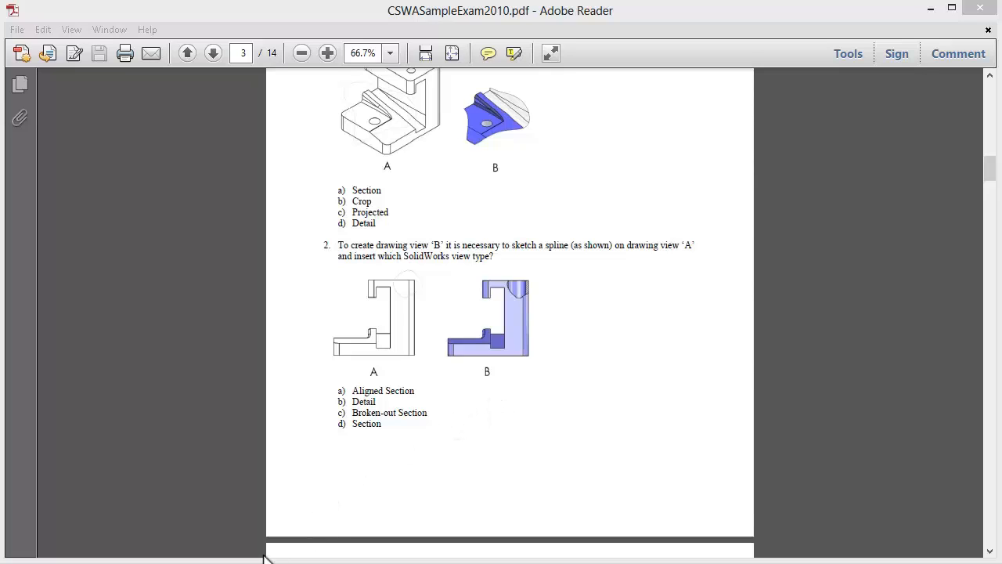
{"action": "mouse_move", "coordinate": [329, 512]}
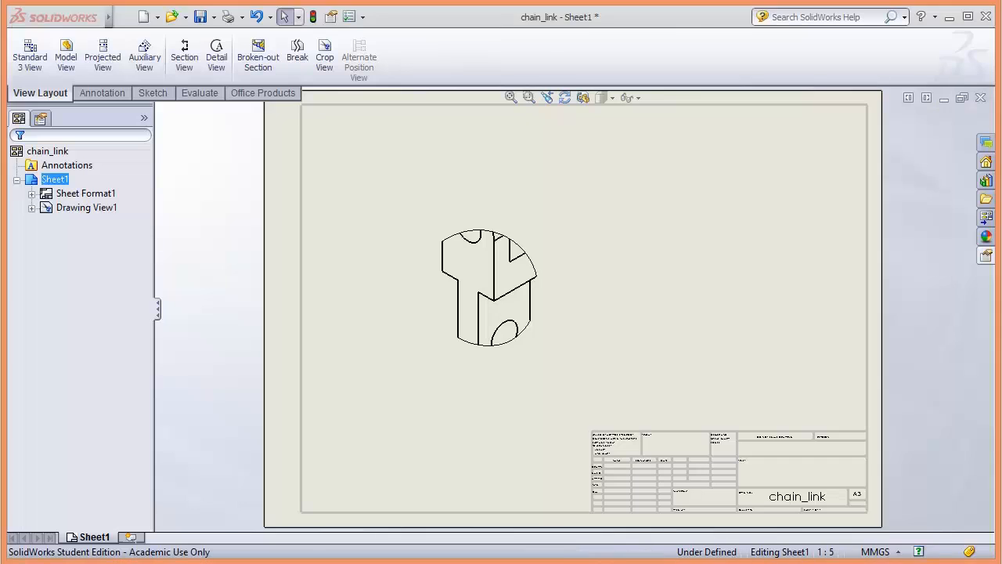
Search SolidWorks Help for 'broken-out section' and close the empty Untitled window.
{"action": "left_click", "coordinate": [822, 17]}
{"action": "type", "text": "broken-out section"}
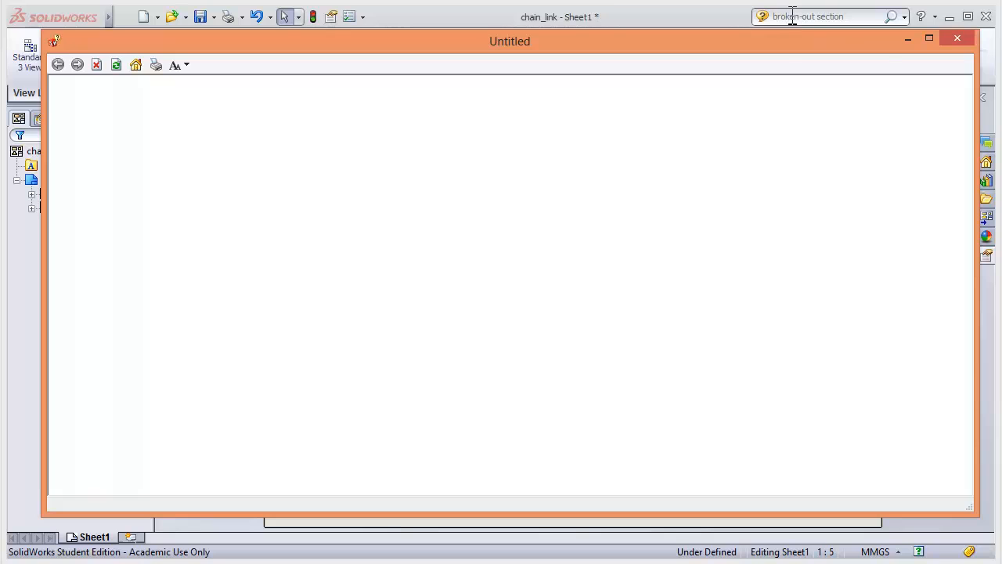
{"action": "mouse_move", "coordinate": [957, 38]}
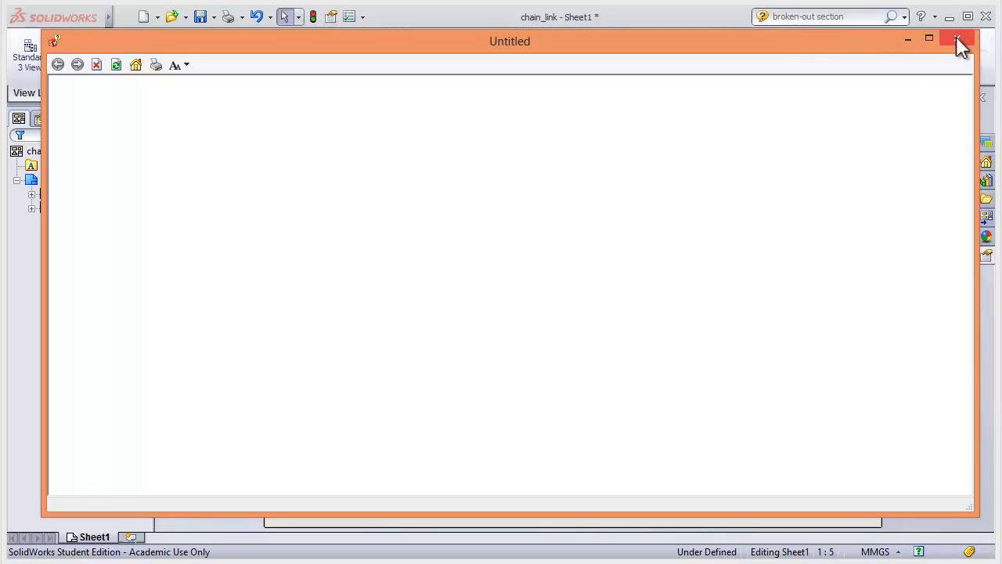
{"action": "left_click", "coordinate": [958, 41]}
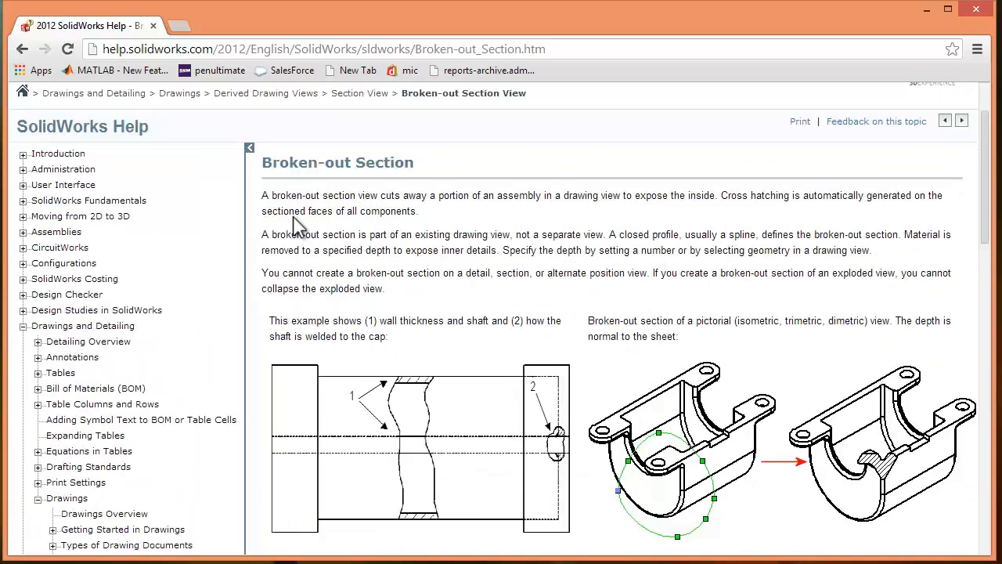
Highlight the Broken-out Section topic's first definition sentence, then return to the drawing.
{"action": "left_click_drag", "start_coordinate": [262, 194], "coordinate": [418, 210]}
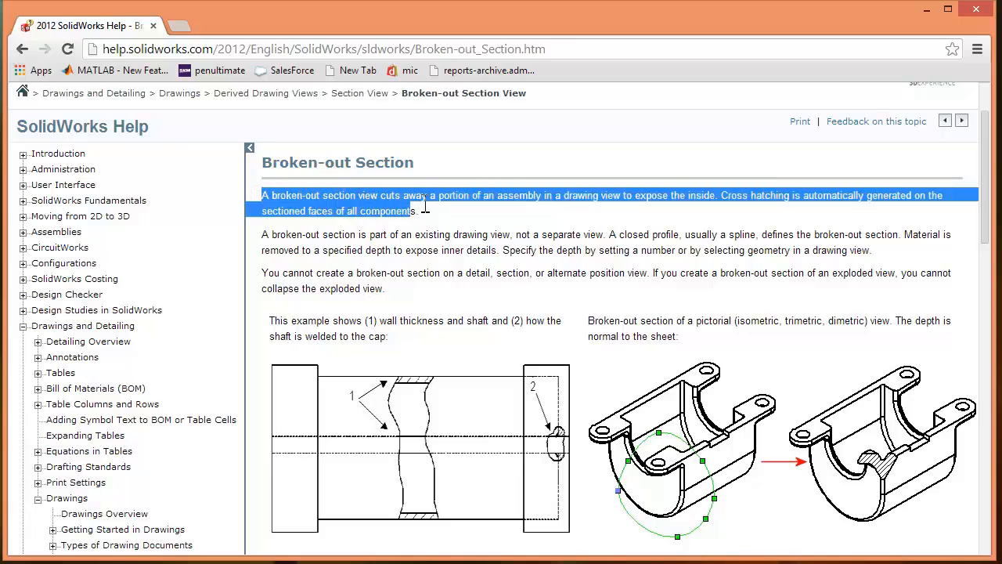
{"action": "left_click_drag", "start_coordinate": [419, 195], "coordinate": [603, 199]}
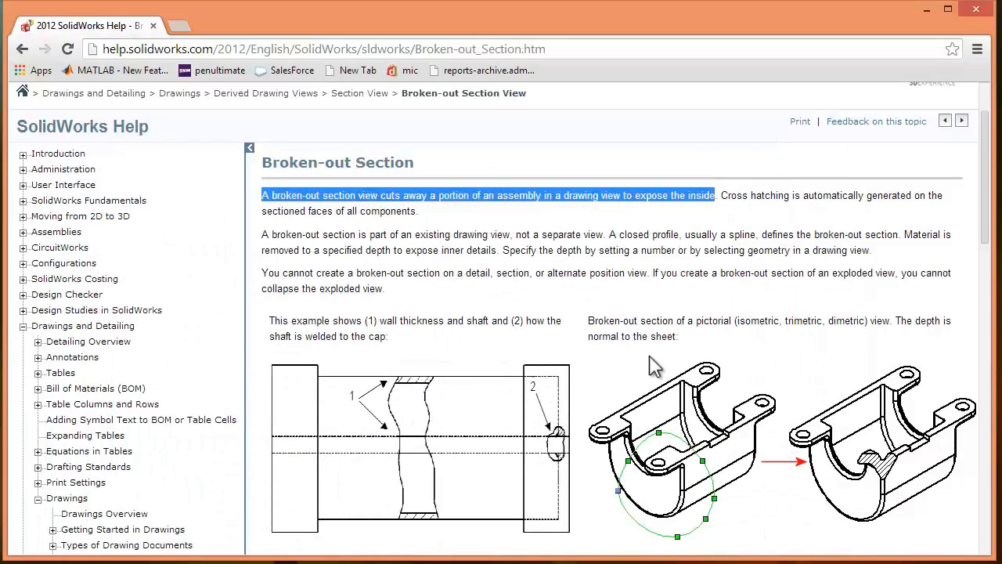
{"action": "scroll", "scroll_direction": "down", "scroll_amount": 3}
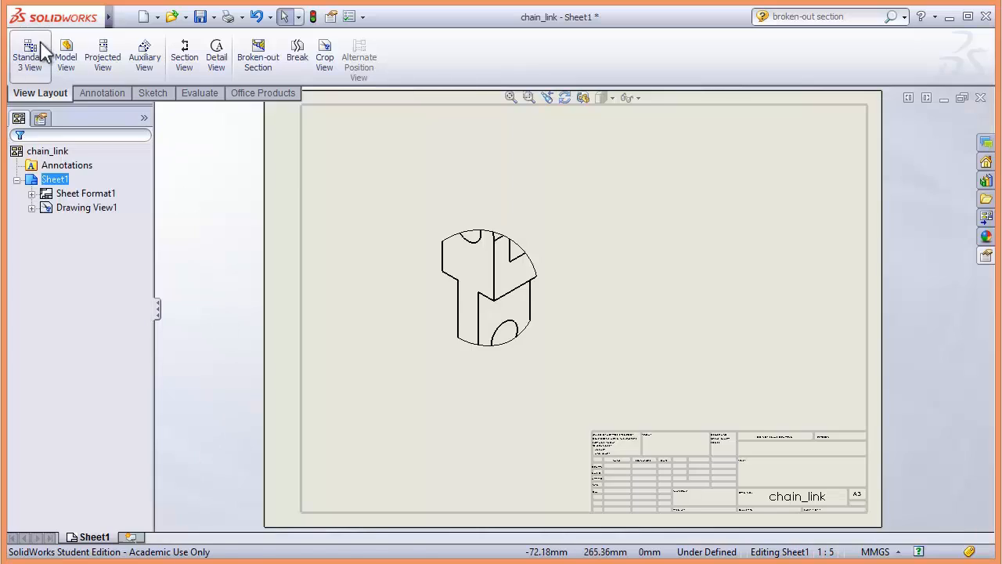
{"action": "mouse_move", "coordinate": [144, 55]}
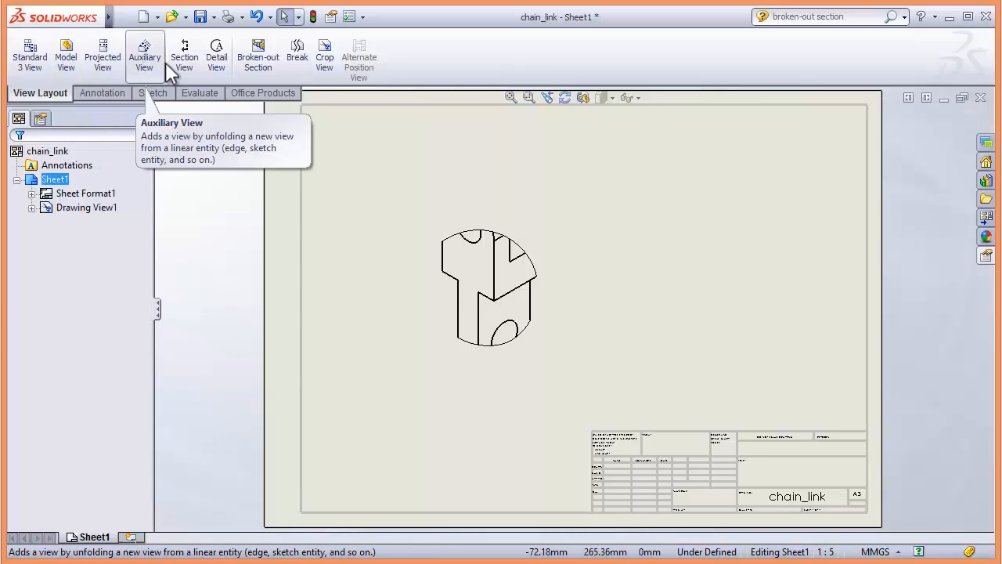